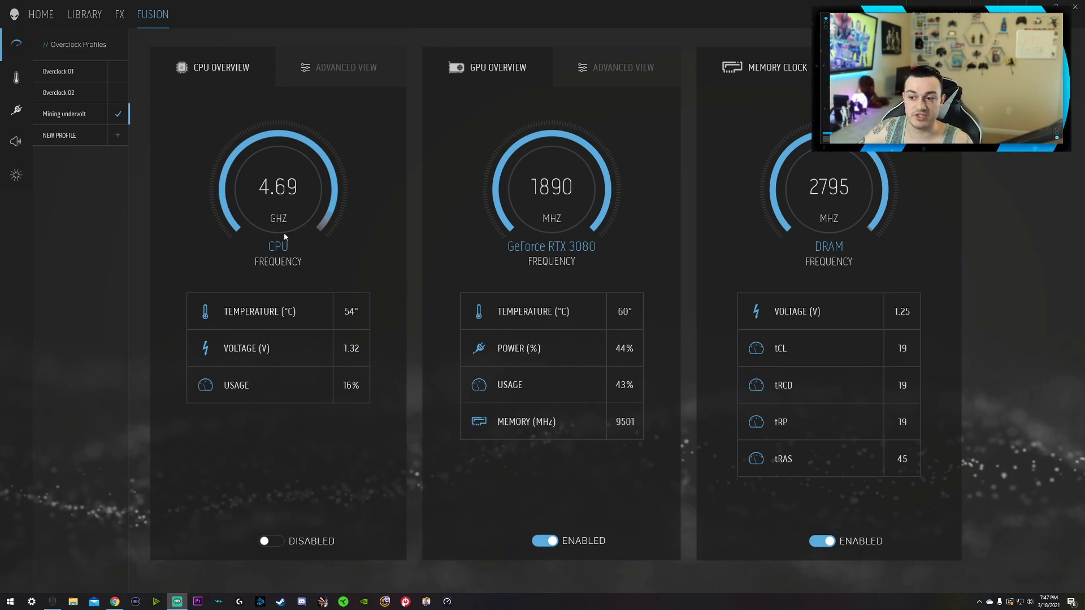
Step: Bring up the Amazon listing for Thermalright 85x45x1.5mm thermal pads in Chrome
click(622, 67)
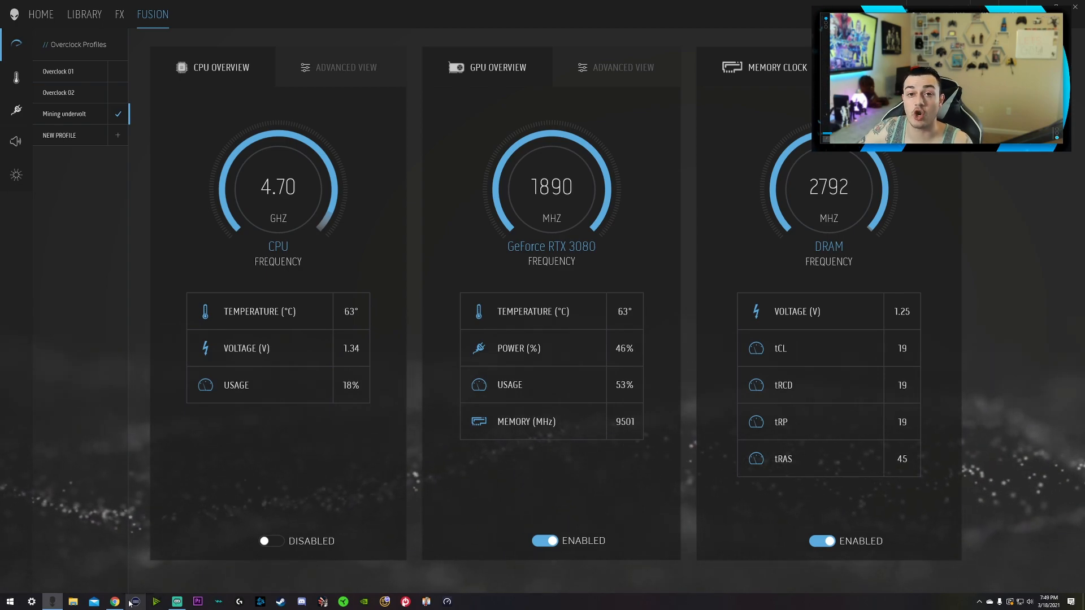
mouse_move(114, 601)
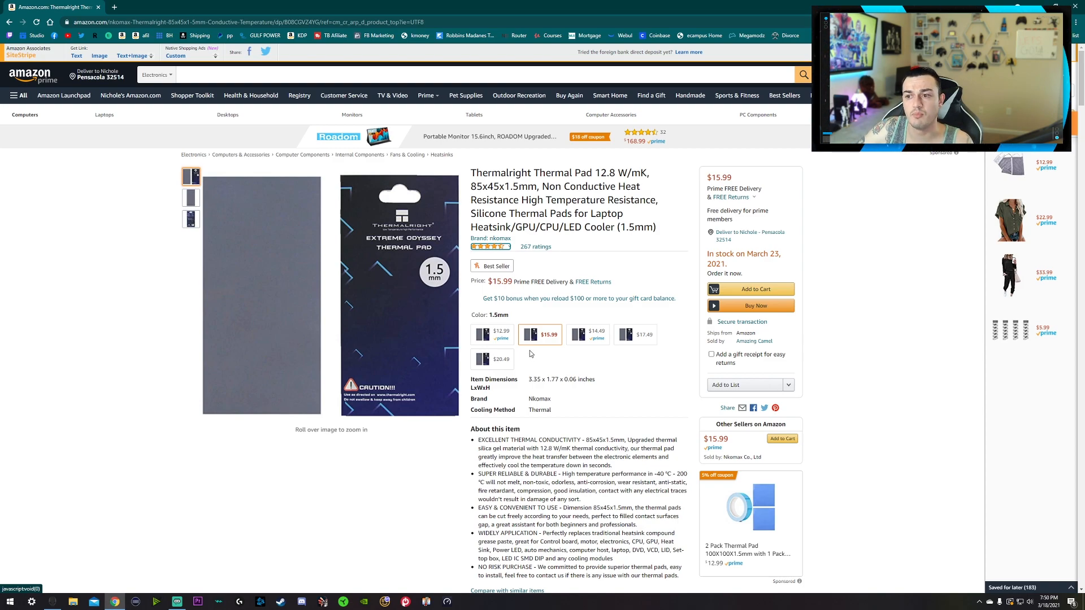
mouse_move(550, 339)
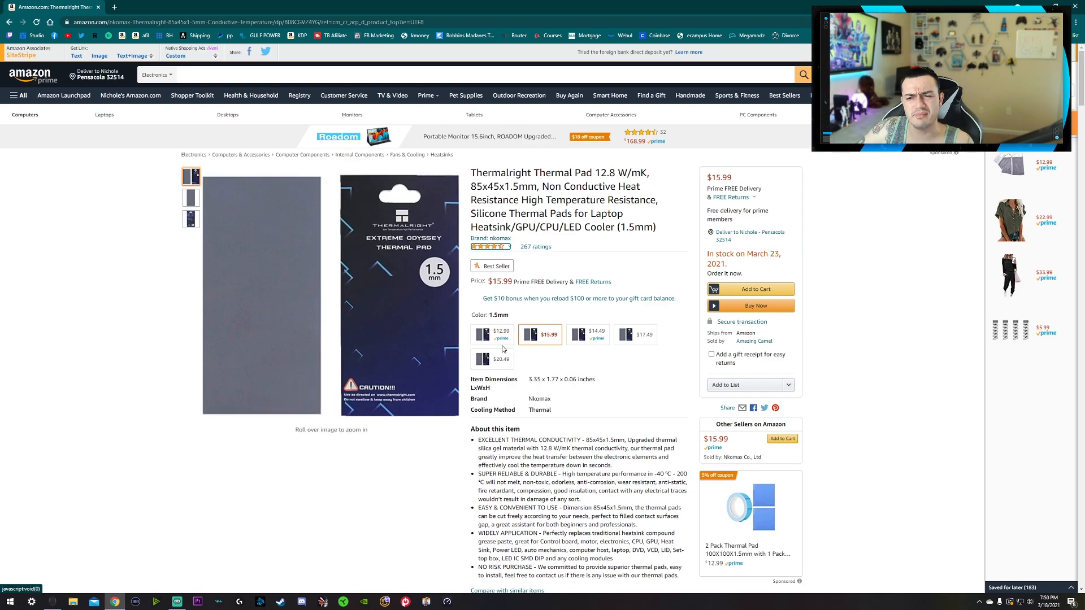
click(492, 334)
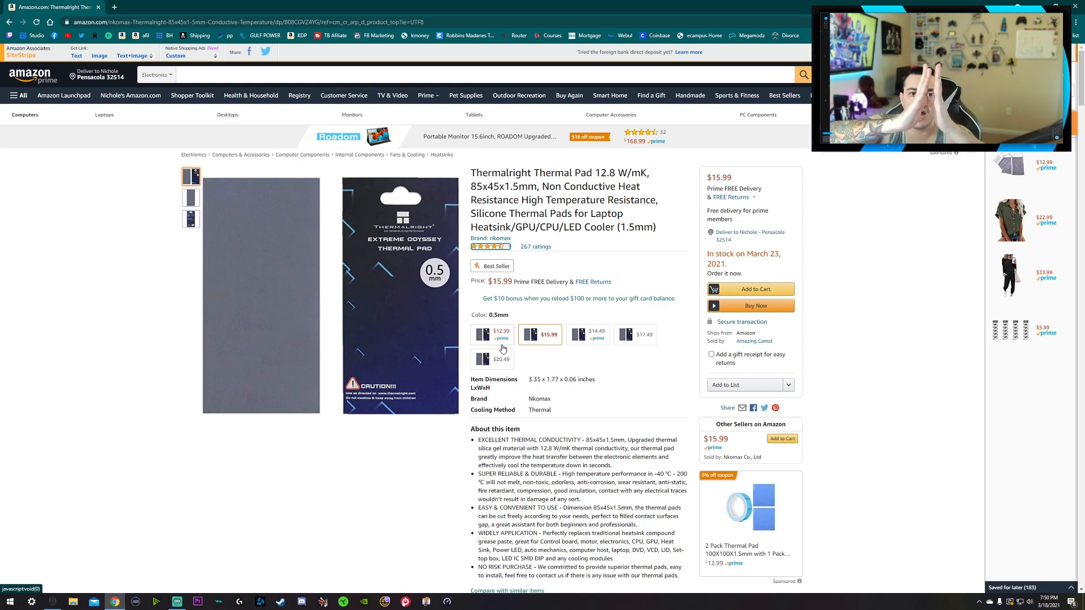
click(540, 333)
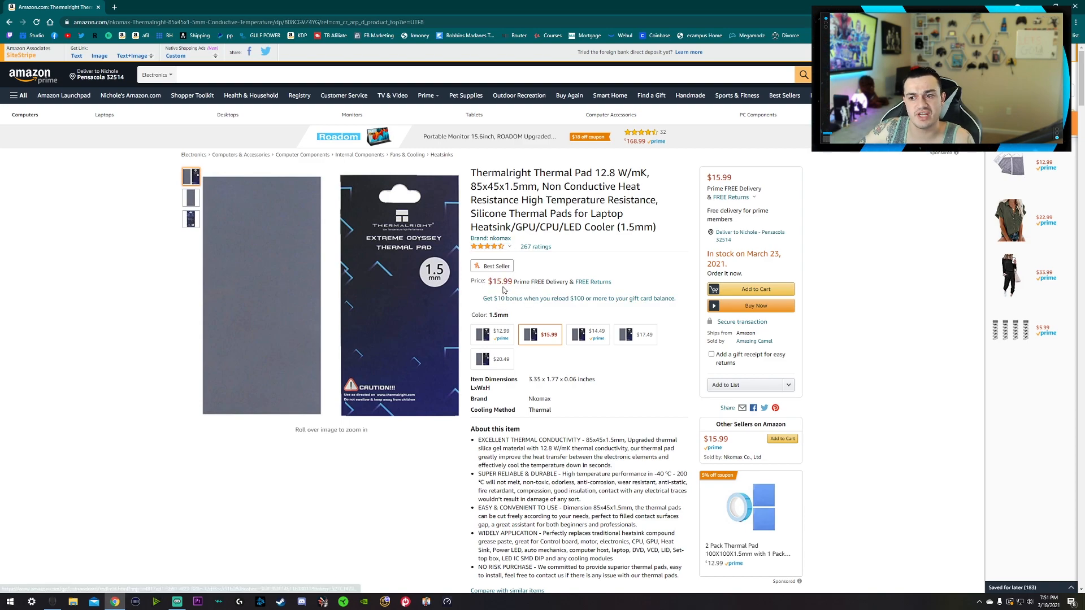
Step: Highlight the $15.99 price on the 1.5mm Thermalright pad listing
double_click(501, 281)
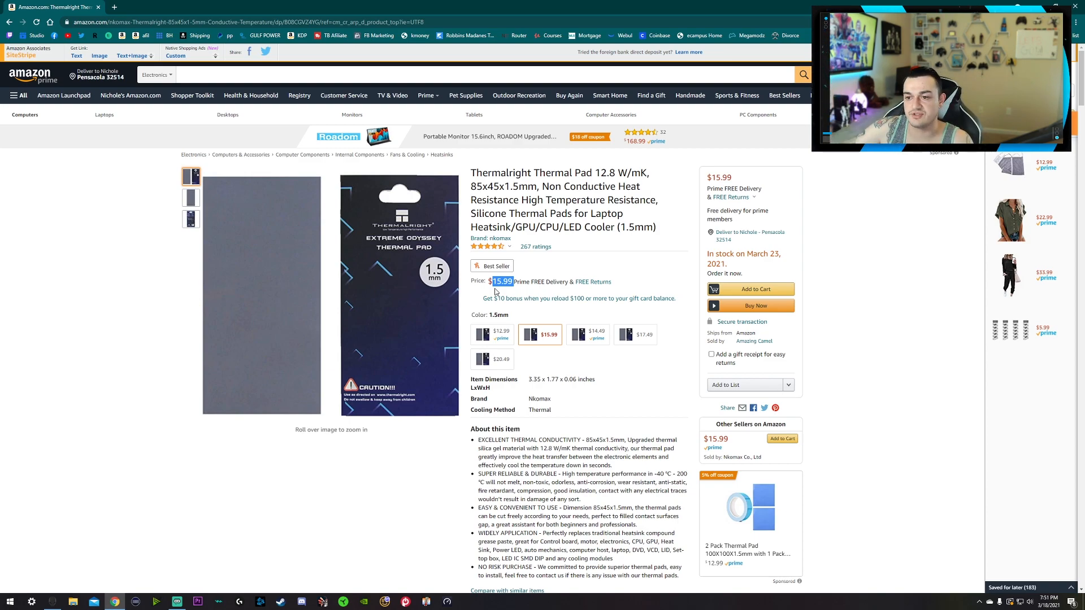
mouse_move(543, 358)
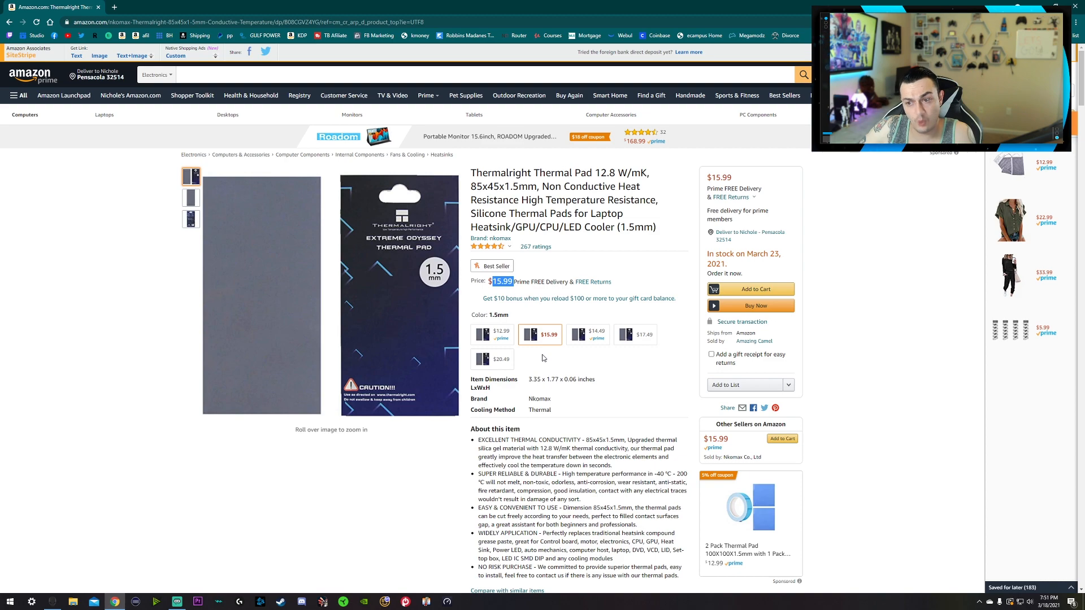
mouse_move(481, 353)
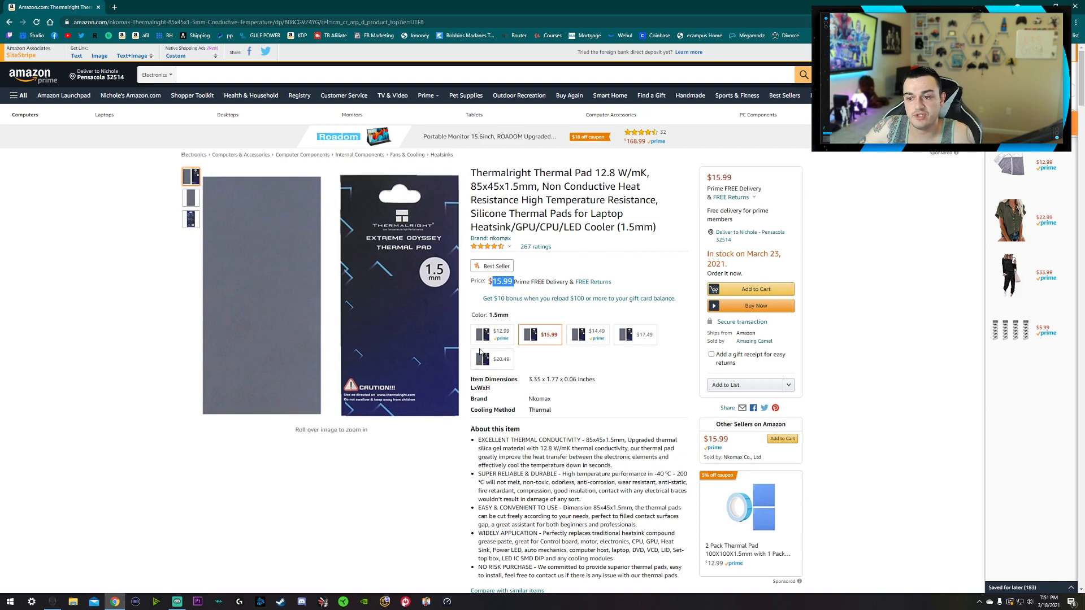